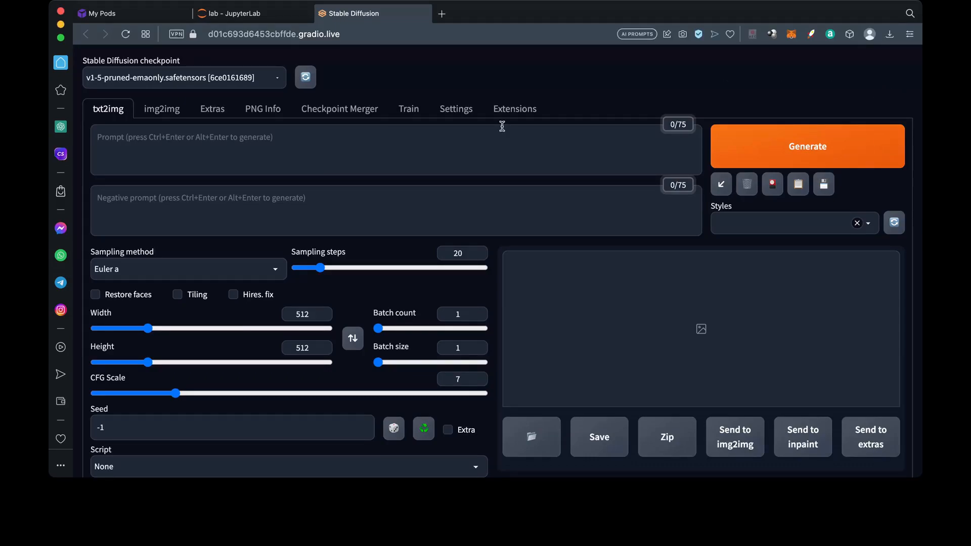
pyautogui.moveTo(488, 122)
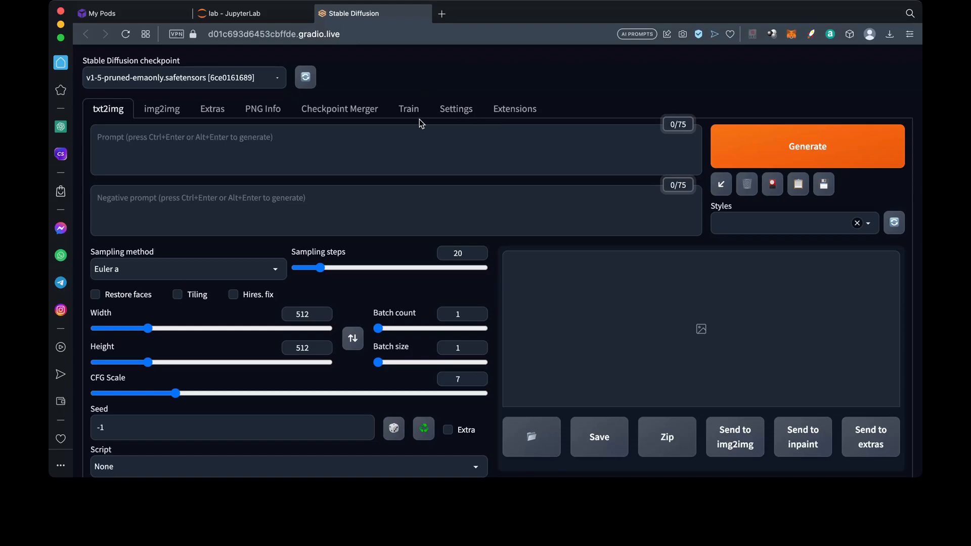
# Show the Extensions page listing the five built-in installed extensions.
pyautogui.click(513, 109)
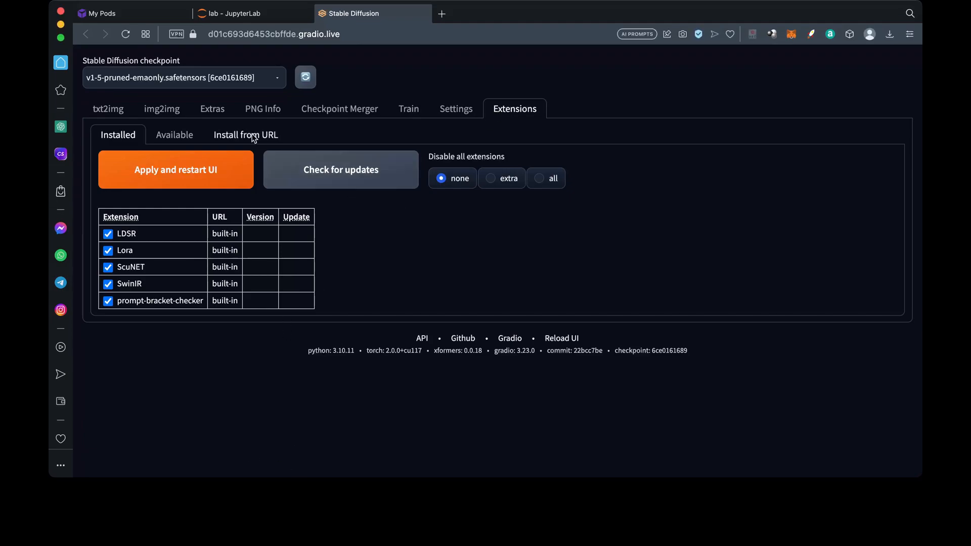
# Install the CivitAI browser extension from its git URL, checking progress in JupyterLab.
pyautogui.click(246, 135)
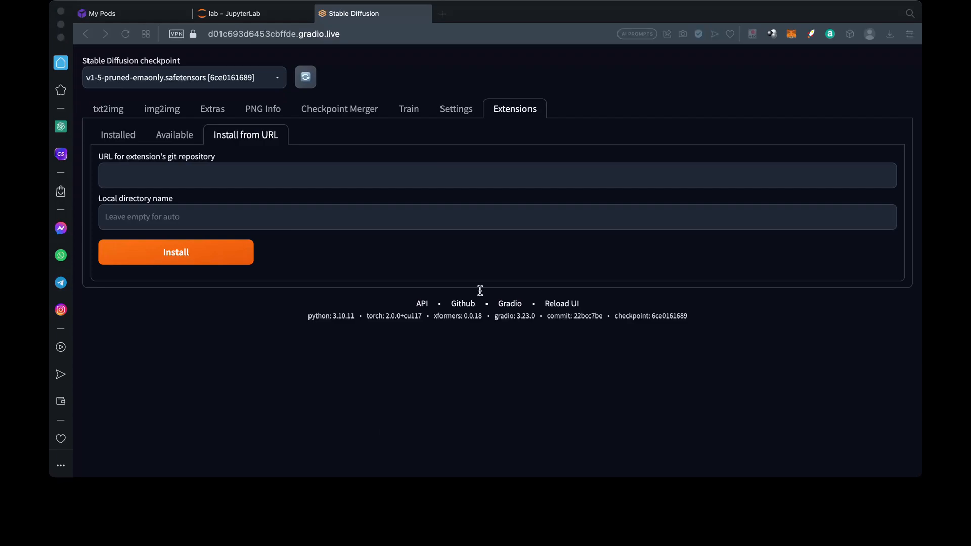
pyautogui.moveTo(546, 282)
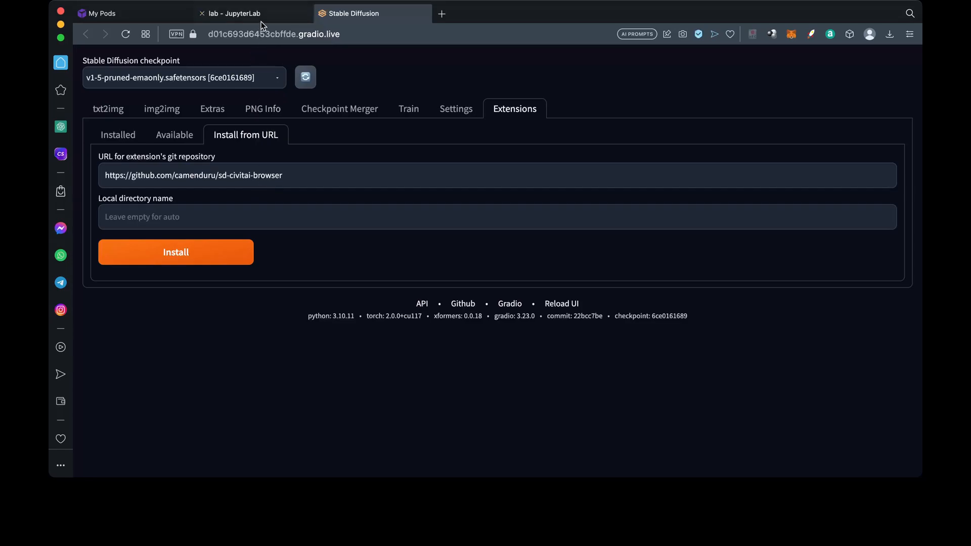
pyautogui.click(235, 13)
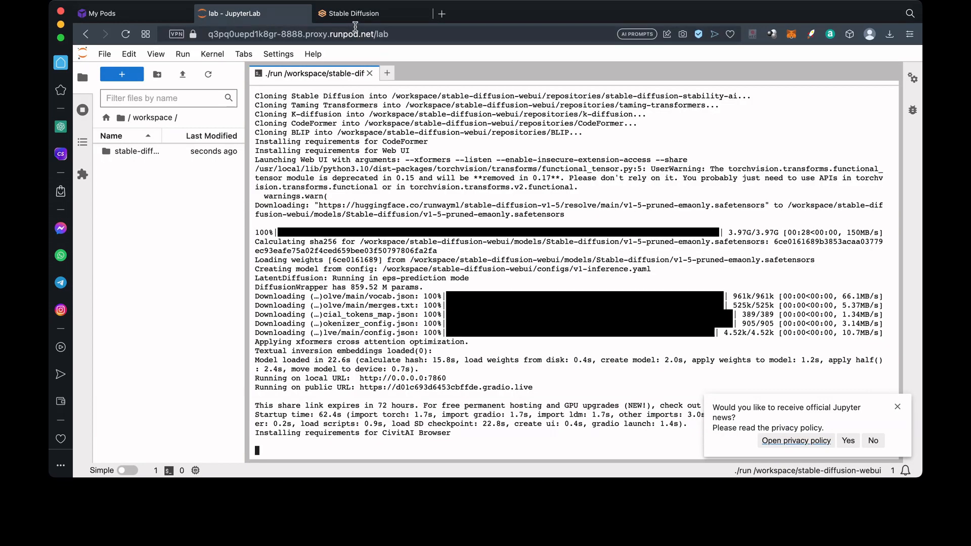
pyautogui.click(356, 13)
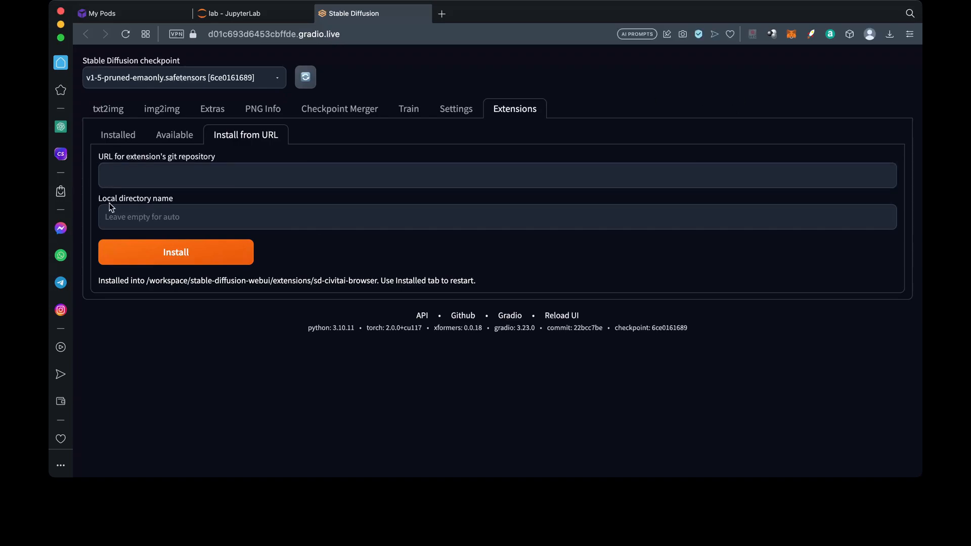
pyautogui.write('https://github.com/Mikubill/sd-webui-controlnet.git')
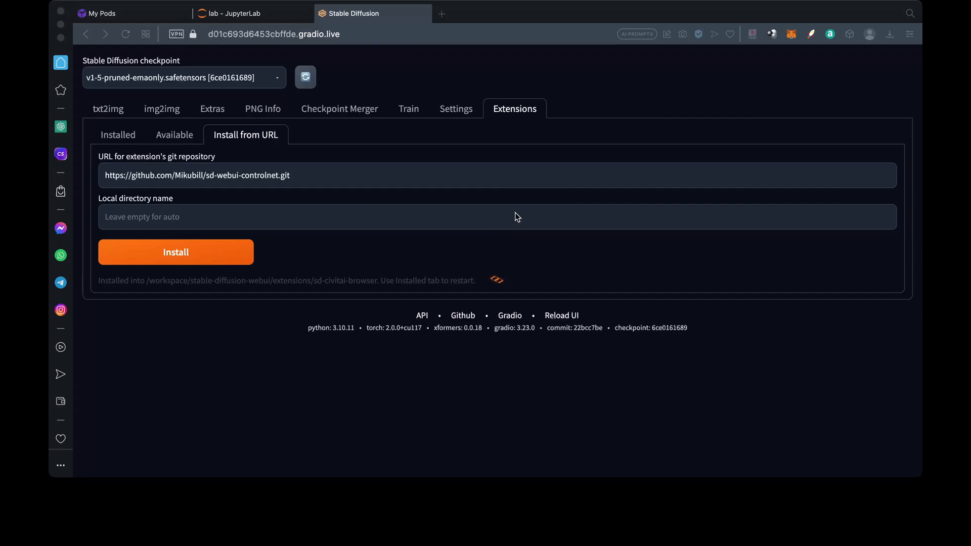
pyautogui.click(176, 252)
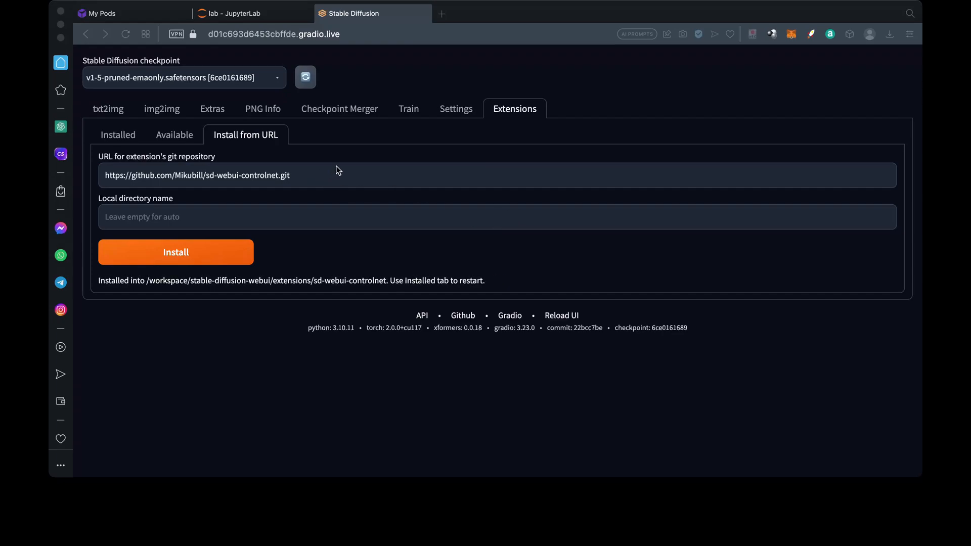
pyautogui.click(118, 134)
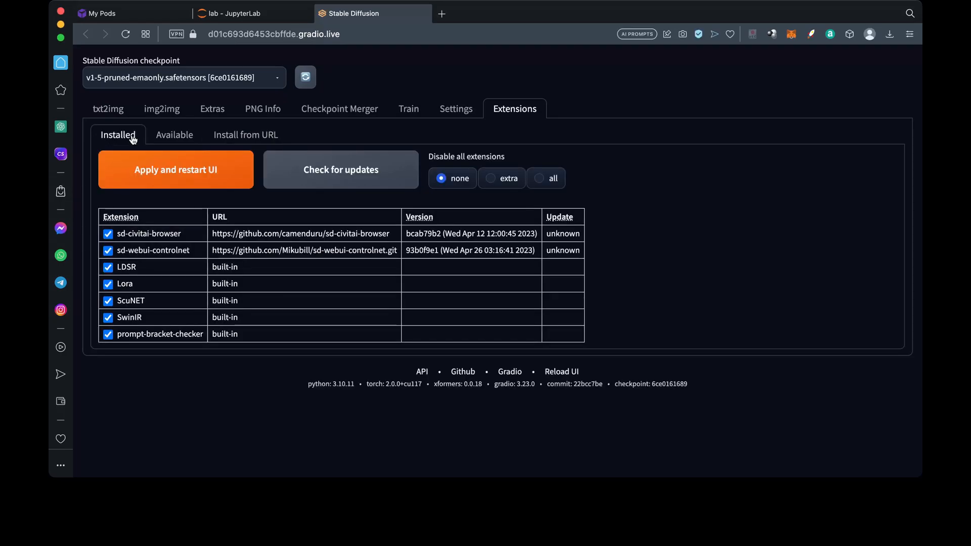
pyautogui.click(176, 169)
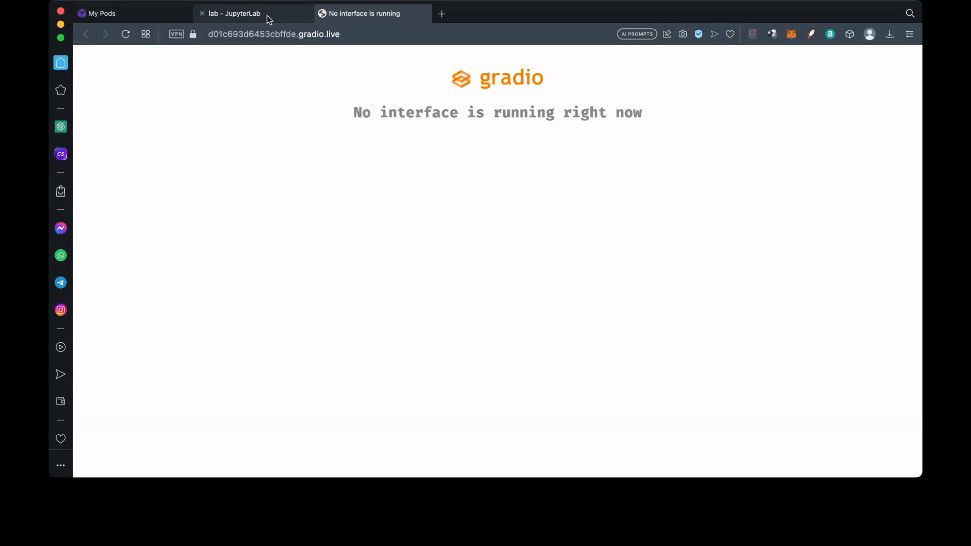
# Browse to stable-diffusion-webui/extensions/sd-webui-controlnet/models in the JupyterLab file browser.
pyautogui.click(236, 13)
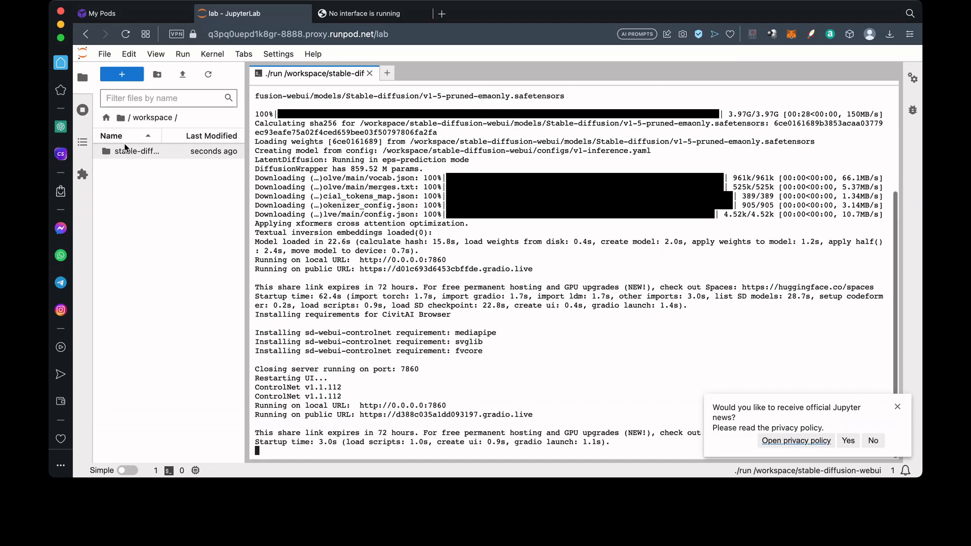
pyautogui.doubleClick(137, 151)
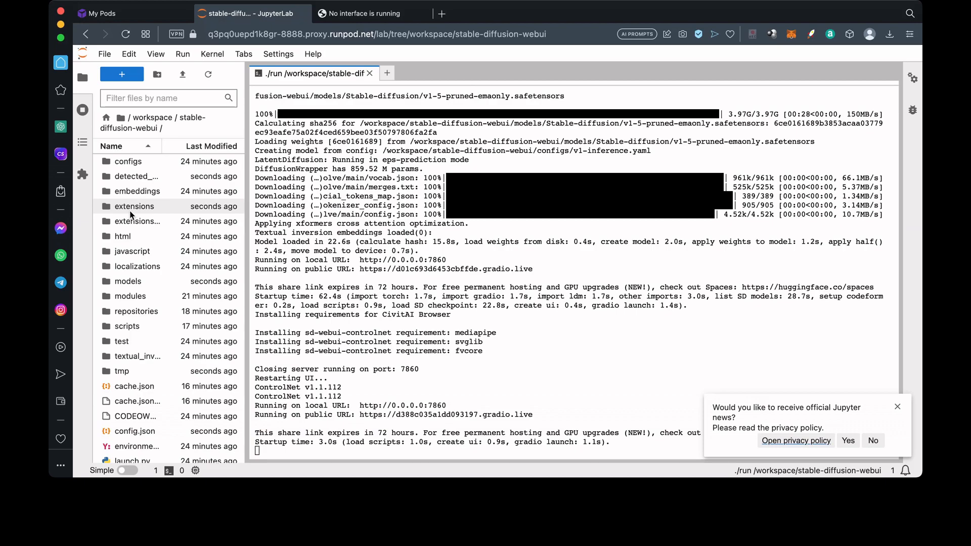
pyautogui.doubleClick(134, 206)
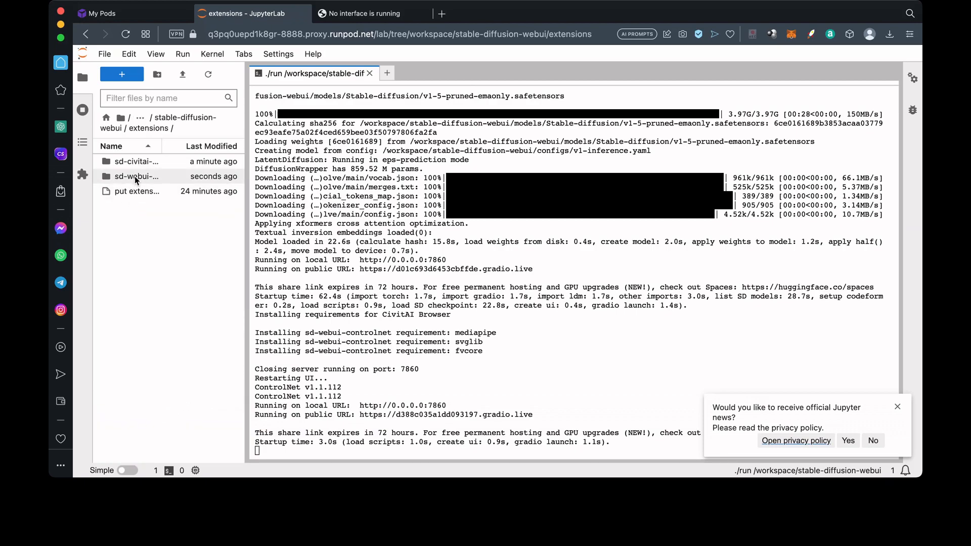
pyautogui.doubleClick(135, 176)
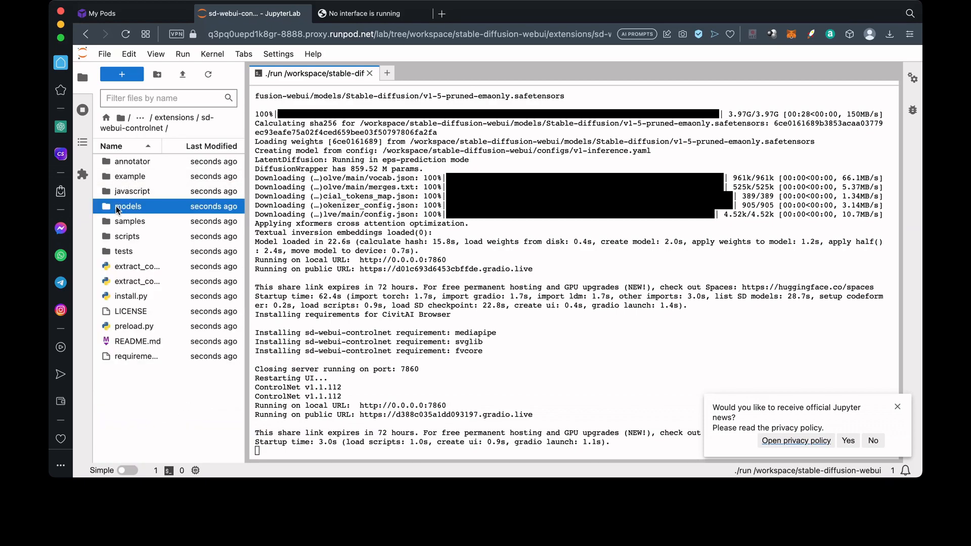
pyautogui.doubleClick(127, 206)
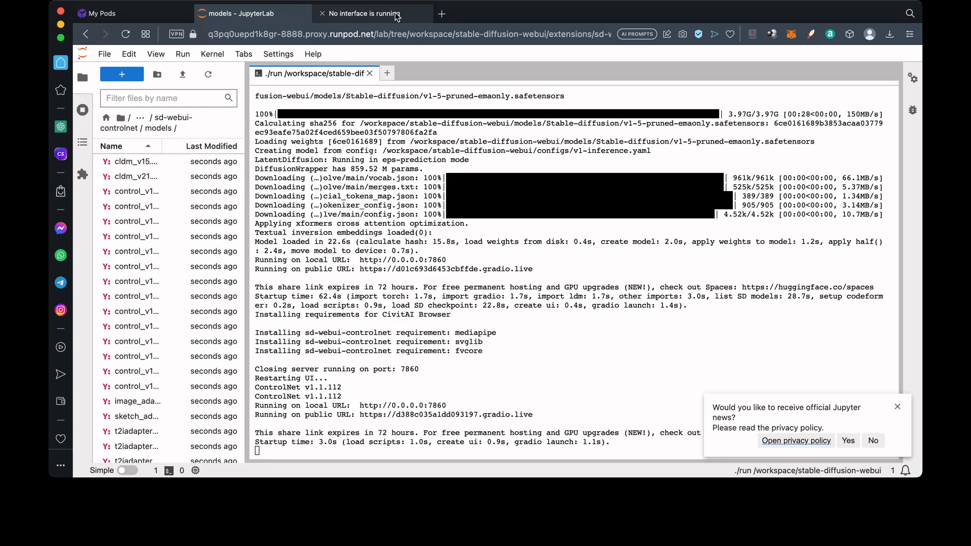
pyautogui.click(441, 13)
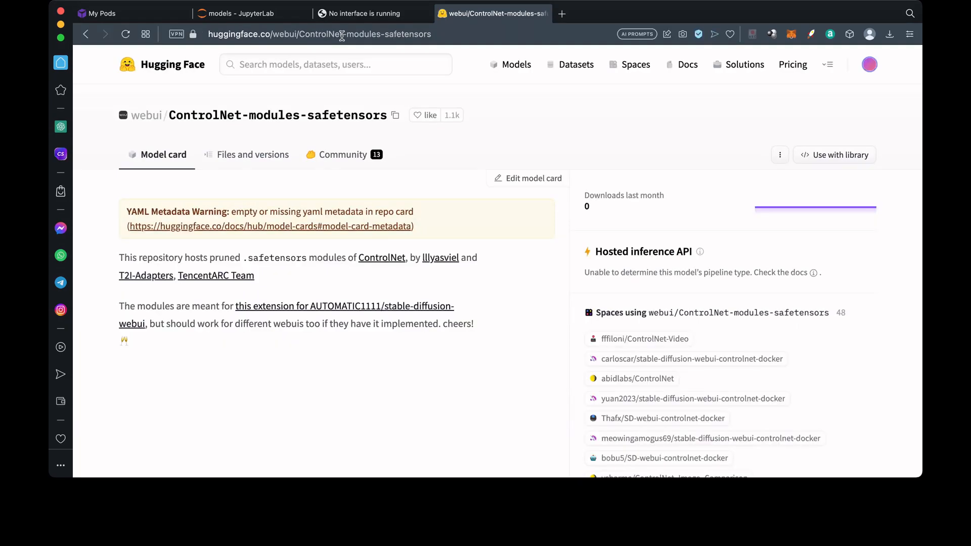
# Locate the 723 MB control_canny-fp16.safetensors file under Files and versions, then return to the web UI.
pyautogui.click(251, 154)
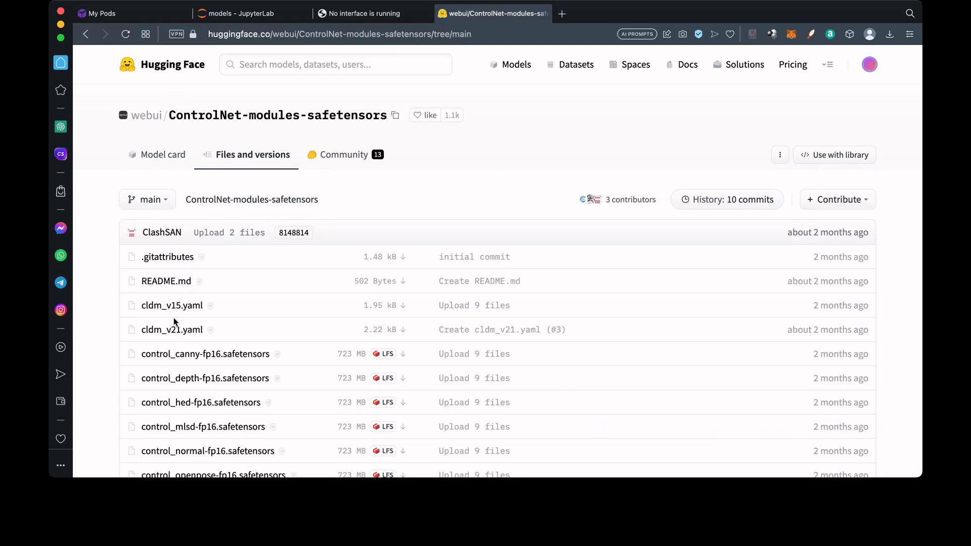
pyautogui.click(204, 354)
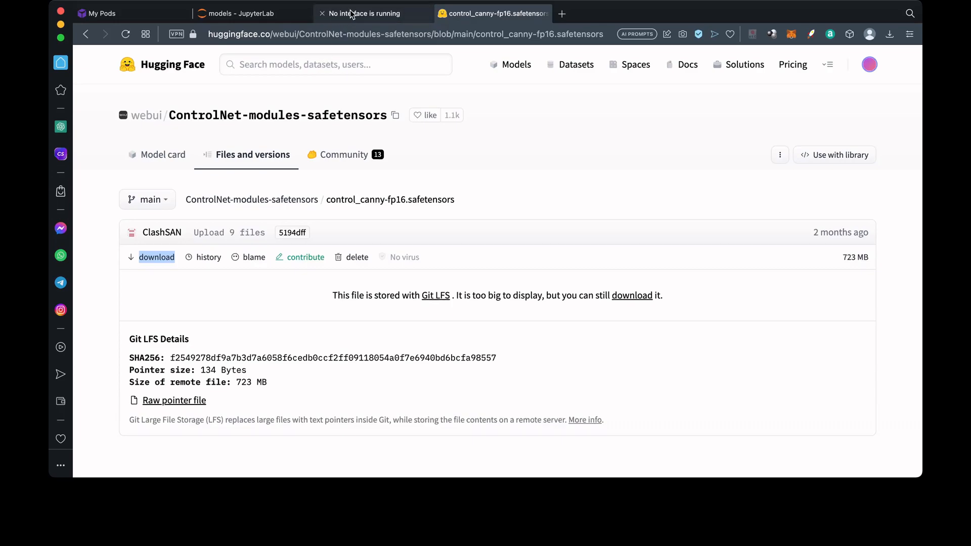
pyautogui.click(368, 13)
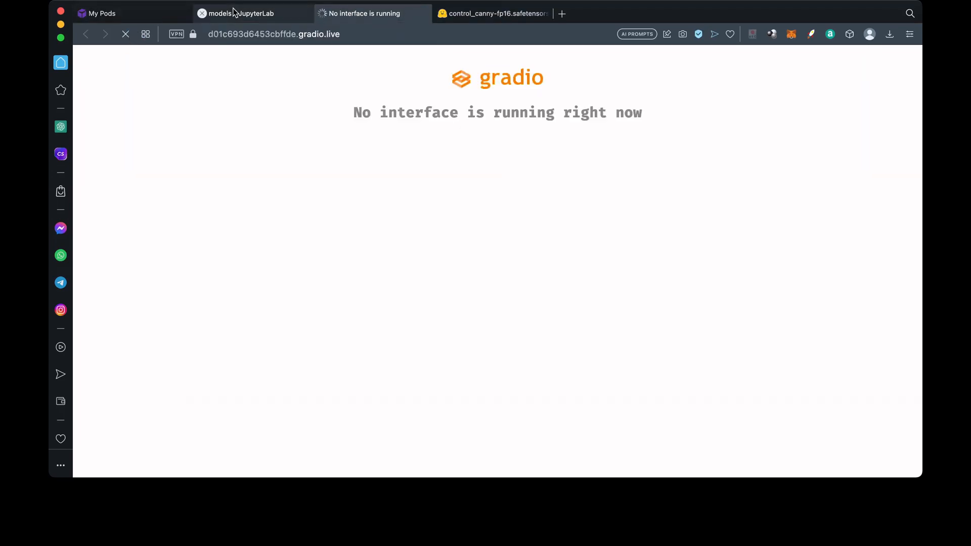
# Run wget in a JupyterLab terminal to save control_canny-fp16.safetensors into the ControlNet models folder.
pyautogui.click(241, 13)
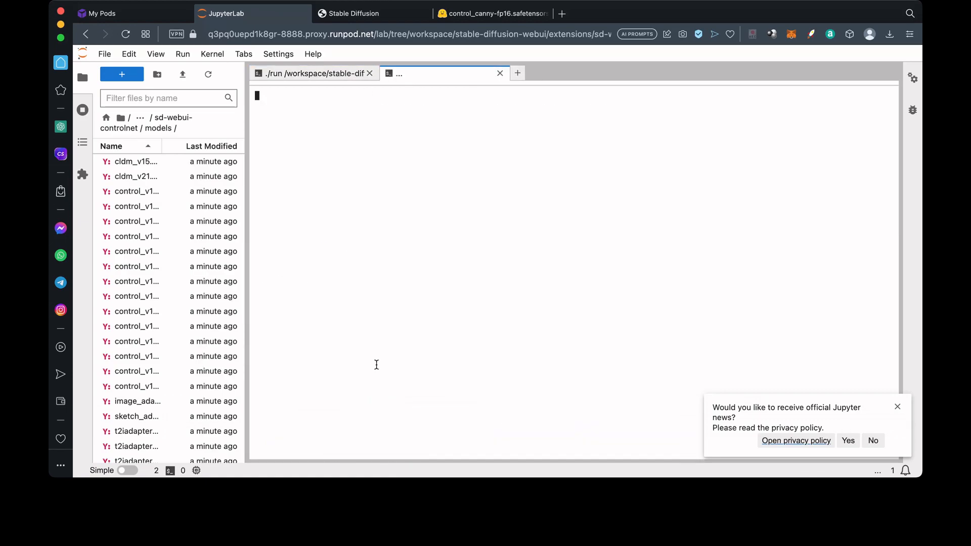
pyautogui.write('wget')
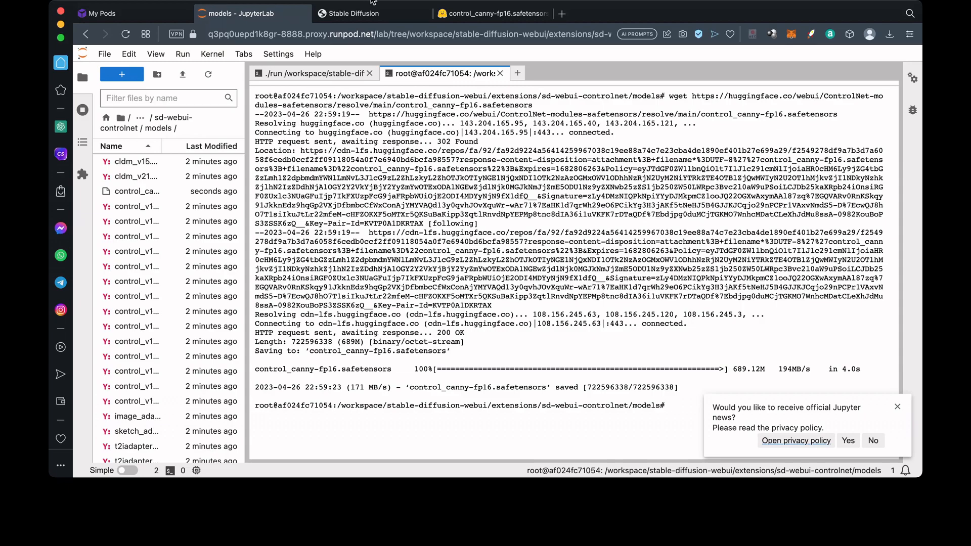
pyautogui.click(353, 13)
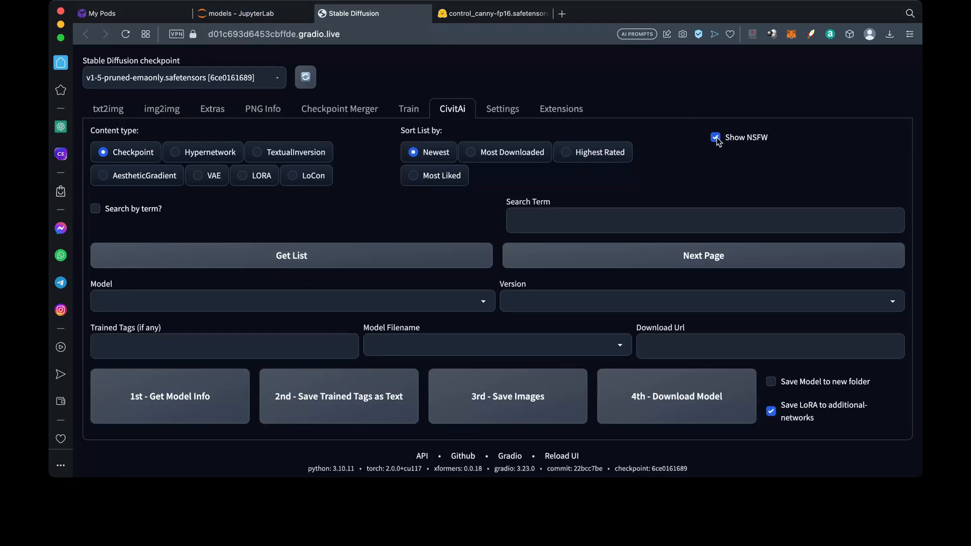
# With NSFW hidden, search CivitAI for 'realistic' and download realisticVisionV20_v20.safetensors, then return to txt2img.
pyautogui.click(716, 137)
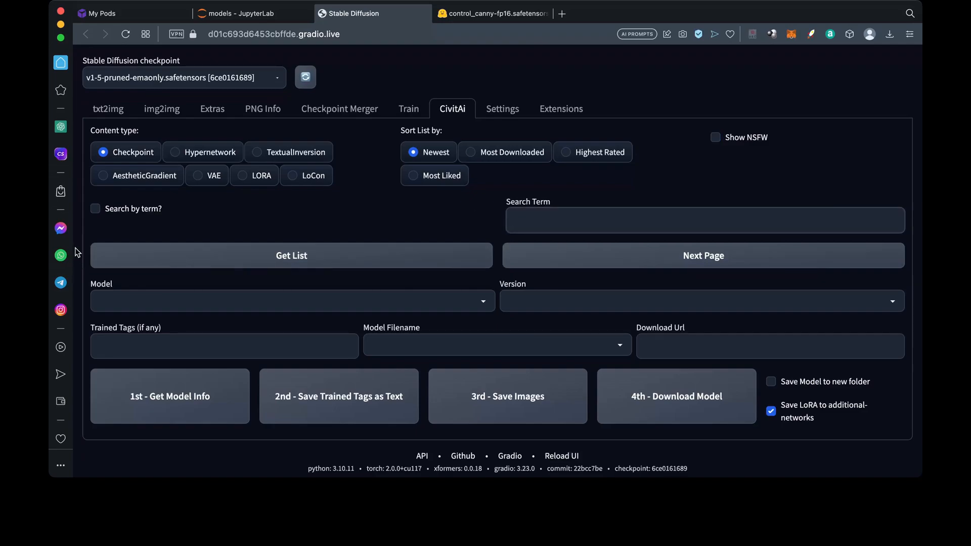
pyautogui.click(94, 208)
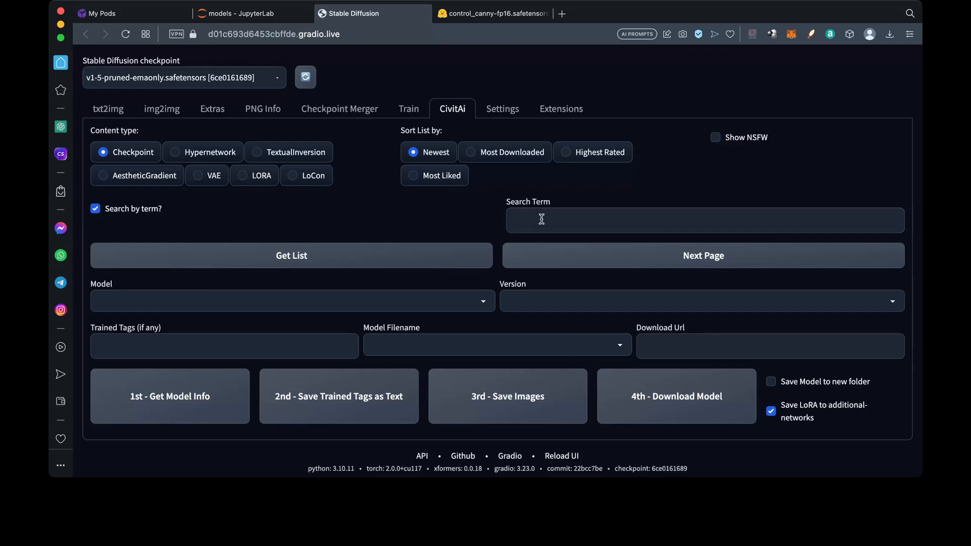
pyautogui.click(703, 220)
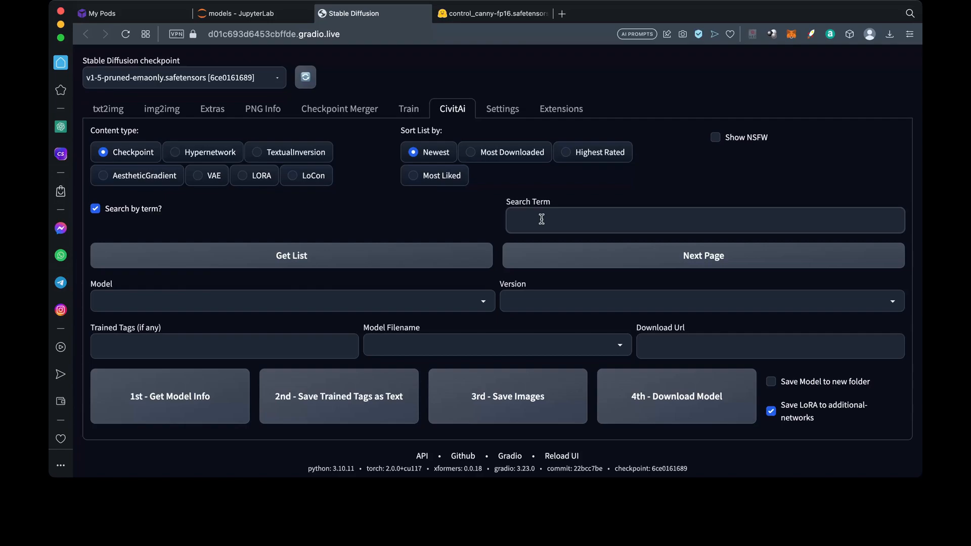
pyautogui.click(290, 255)
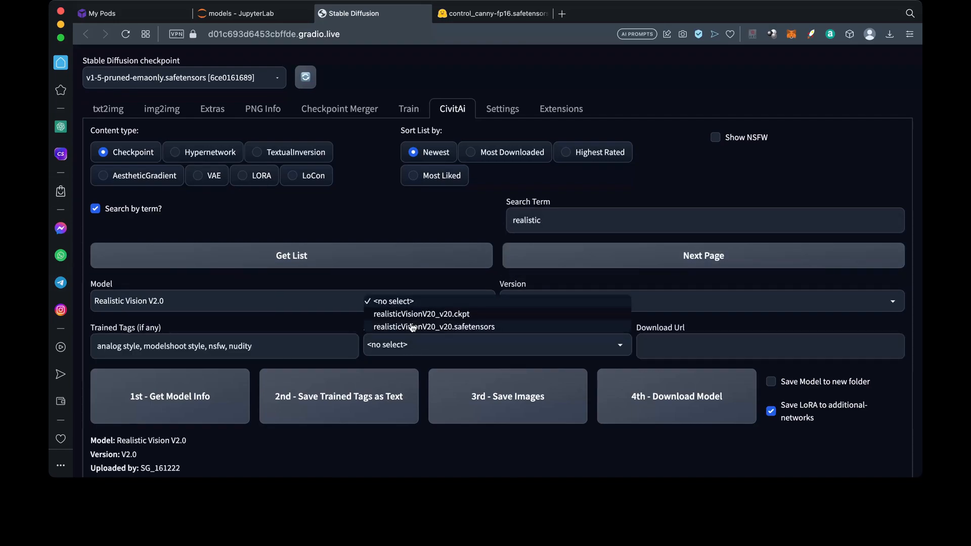
pyautogui.click(238, 13)
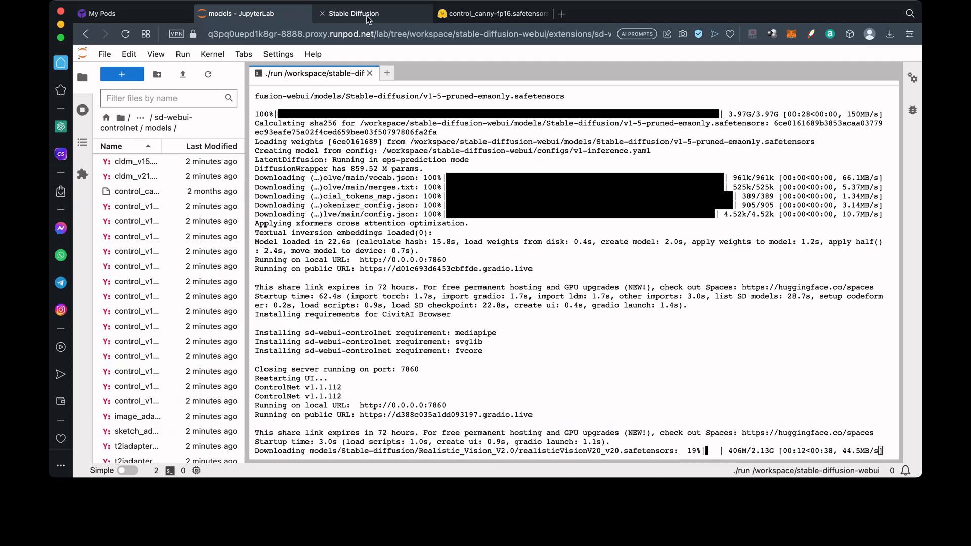
pyautogui.click(353, 13)
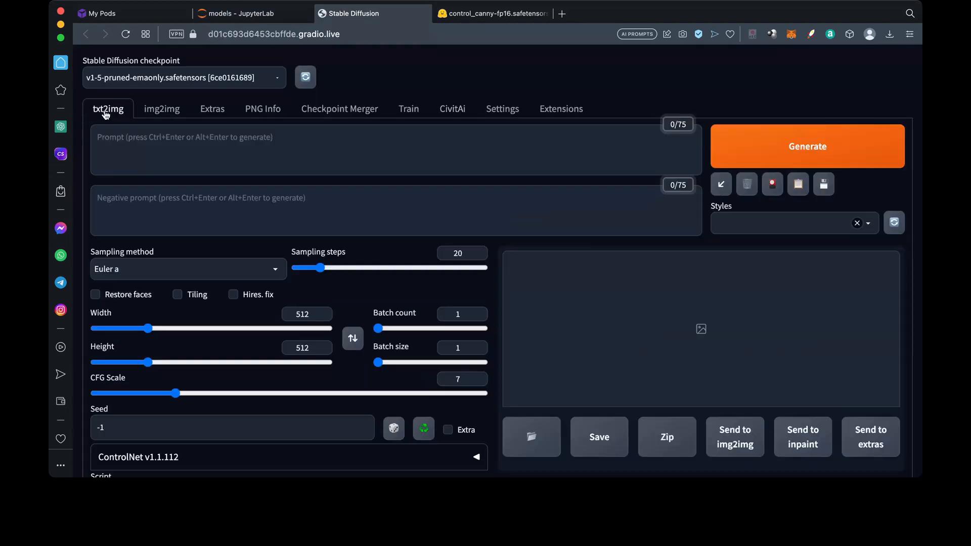
# Enable the ControlNet unit with the canny preprocessor and control_canny-fp16 [e3fe7712] model.
pyautogui.scroll(-3)
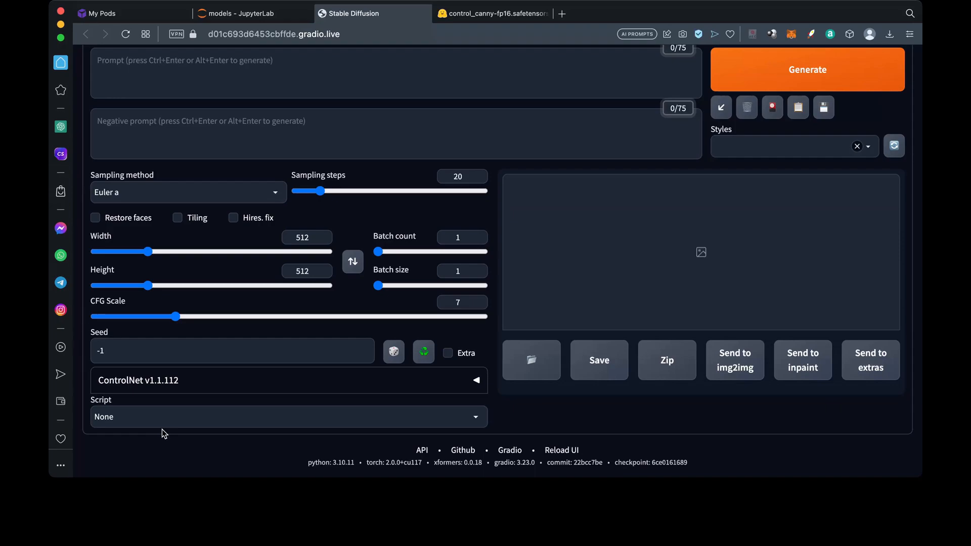
pyautogui.moveTo(451, 367)
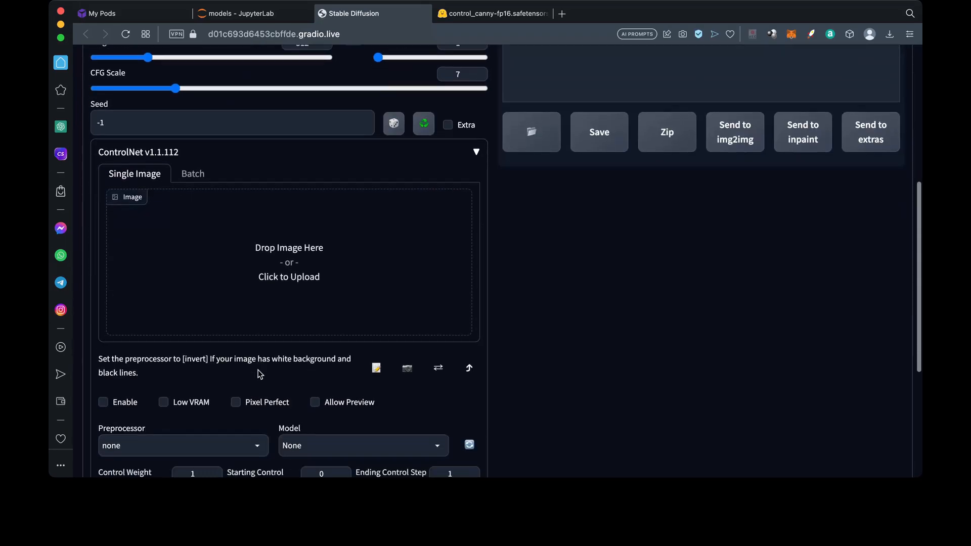
pyautogui.scroll(-3)
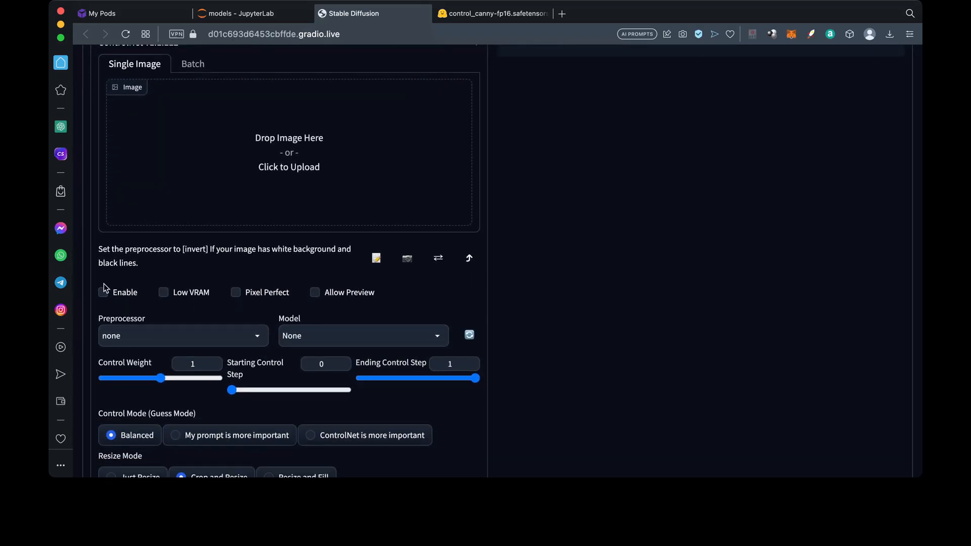
pyautogui.click(103, 292)
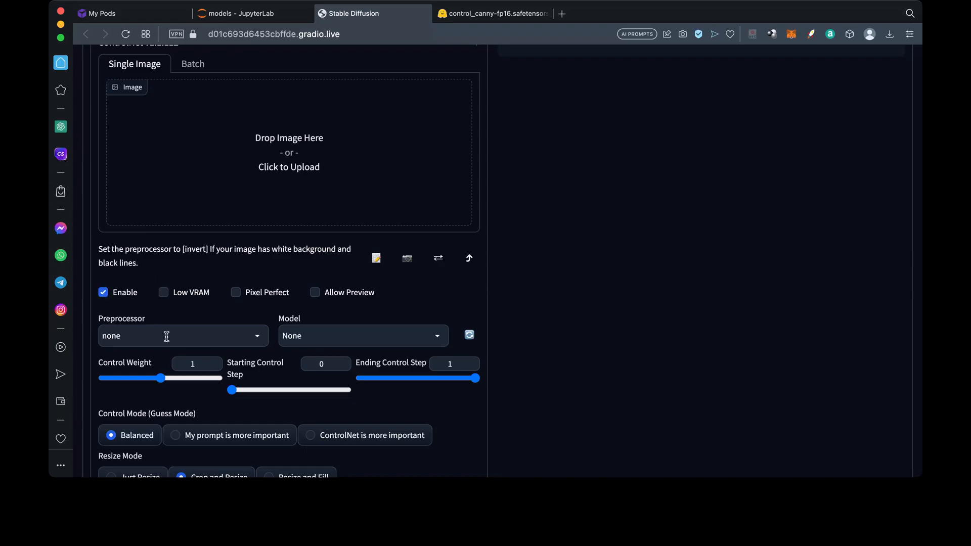
pyautogui.click(181, 336)
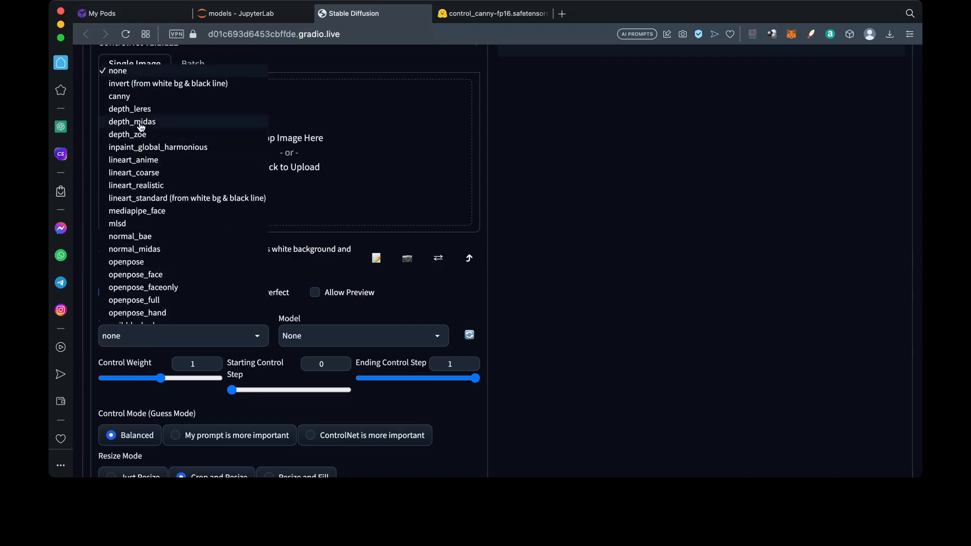
pyautogui.click(119, 96)
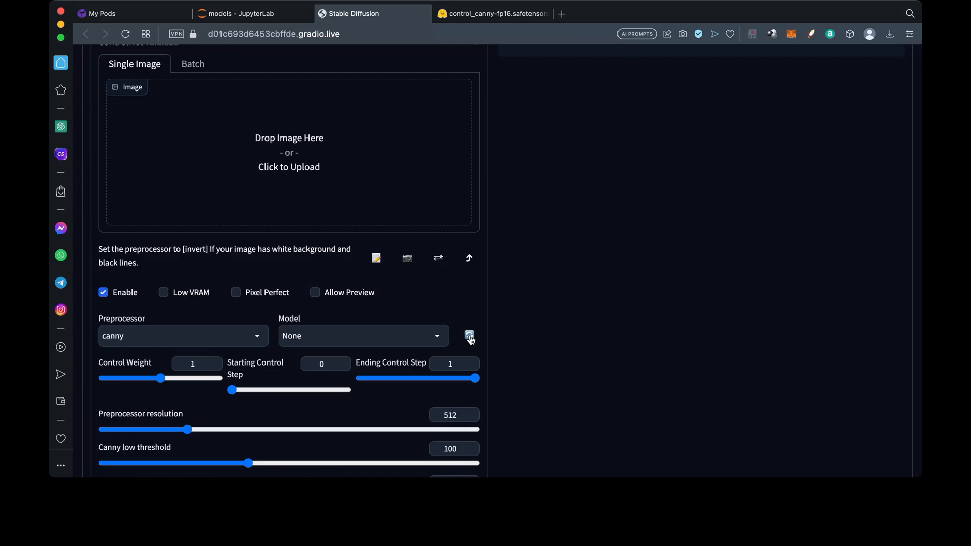
pyautogui.click(364, 335)
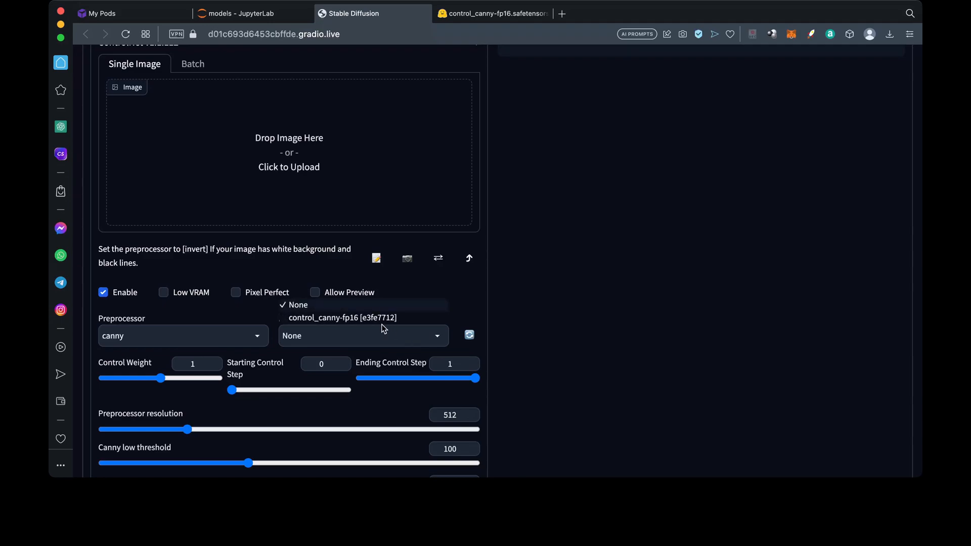
pyautogui.click(341, 317)
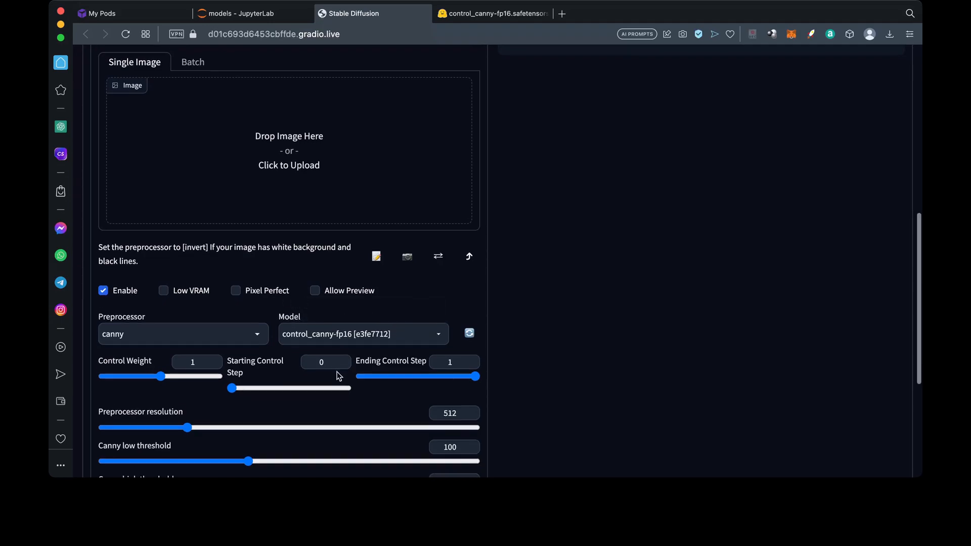
# Set the ControlNet resize mode to Resize and Fill.
pyautogui.scroll(-3)
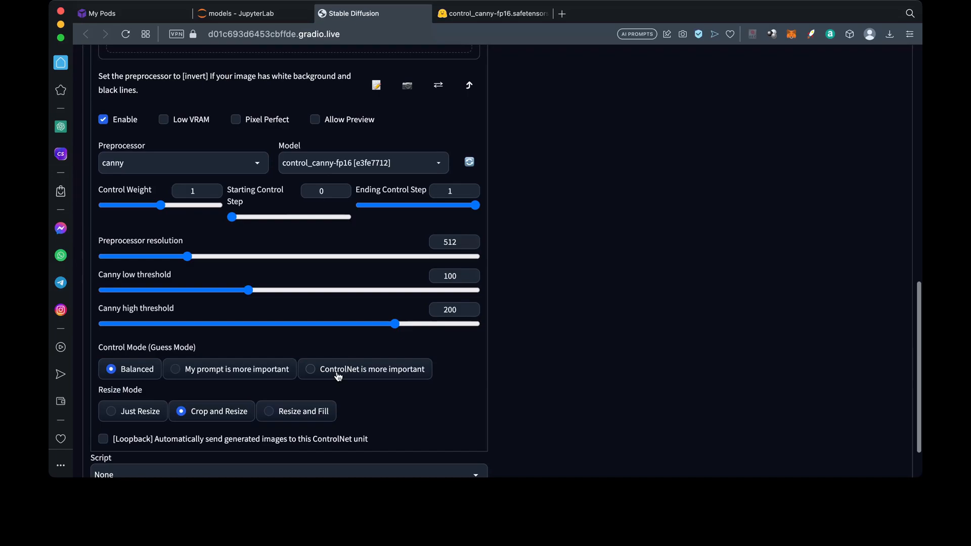
pyautogui.scroll(-3)
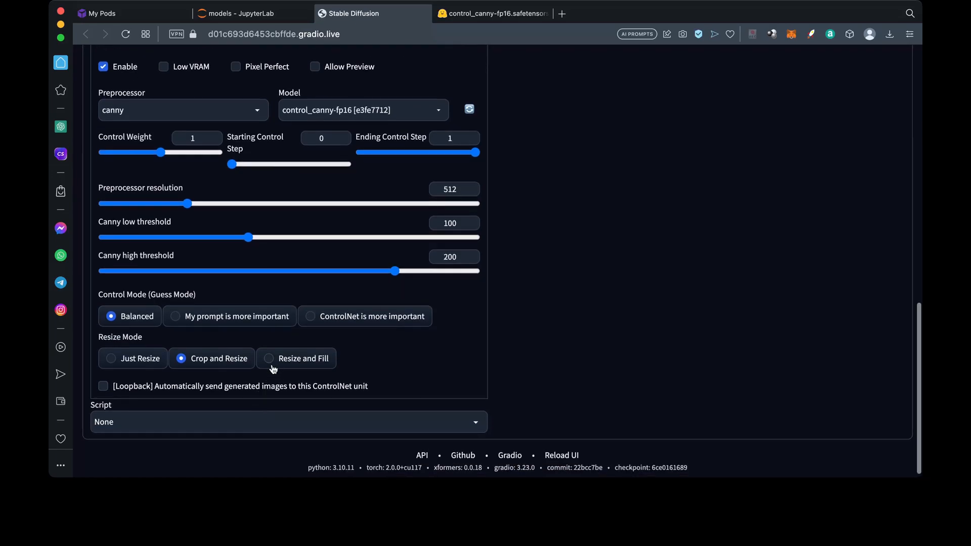
pyautogui.click(269, 358)
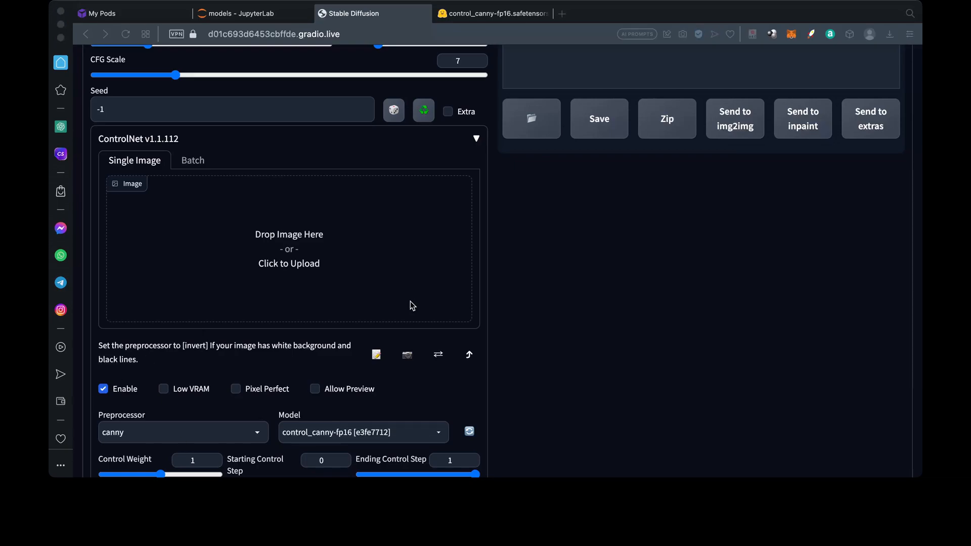
pyautogui.moveTo(615, 314)
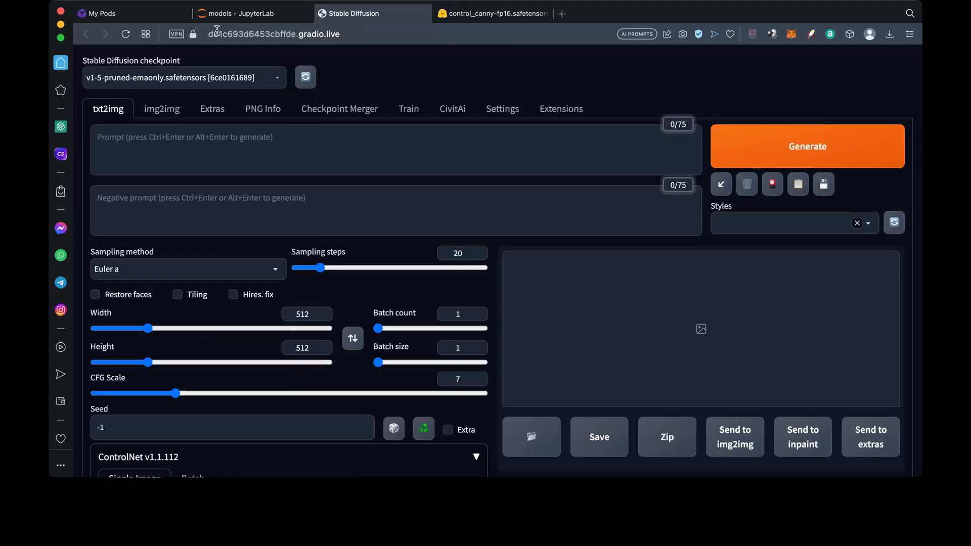
# Confirm realisticVisionV20_v20.safetensors finished downloading and refresh the checkpoint list.
pyautogui.click(245, 13)
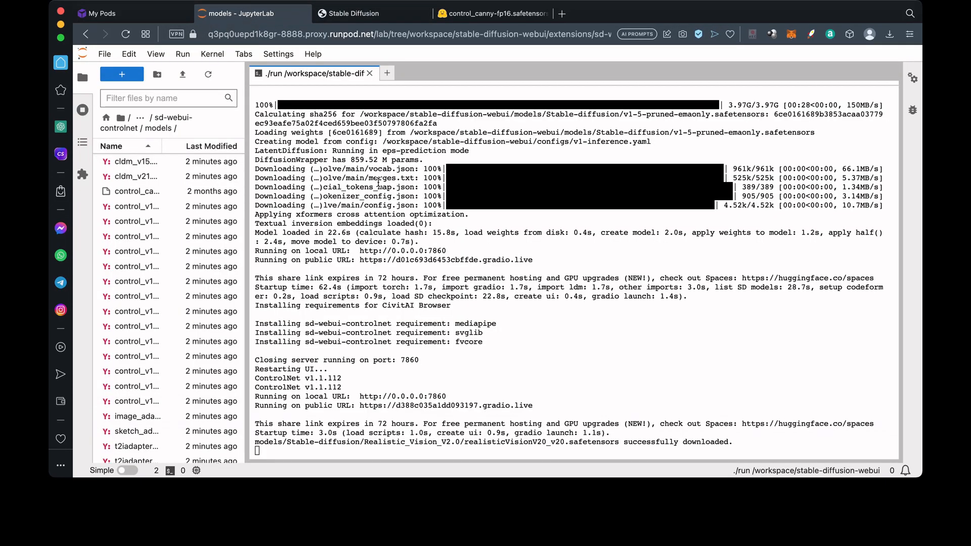
pyautogui.click(353, 14)
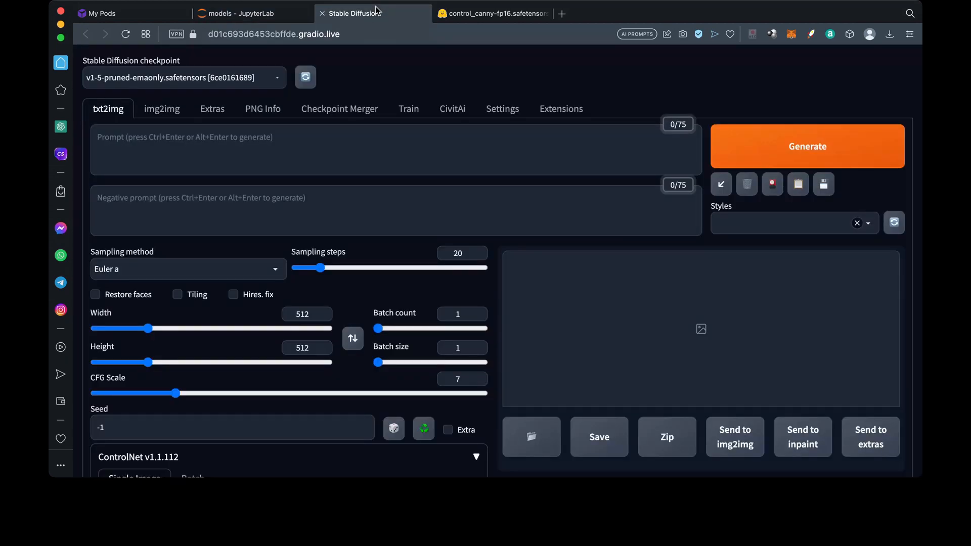
pyautogui.click(304, 77)
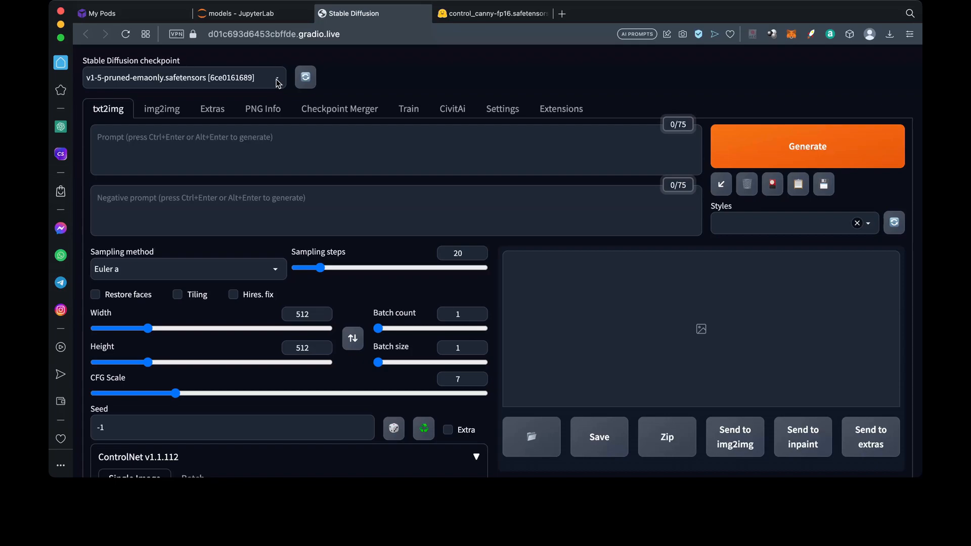
# Load the Realistic_Vision_V2.0 checkpoint and set the output width and height to 768.
pyautogui.click(183, 77)
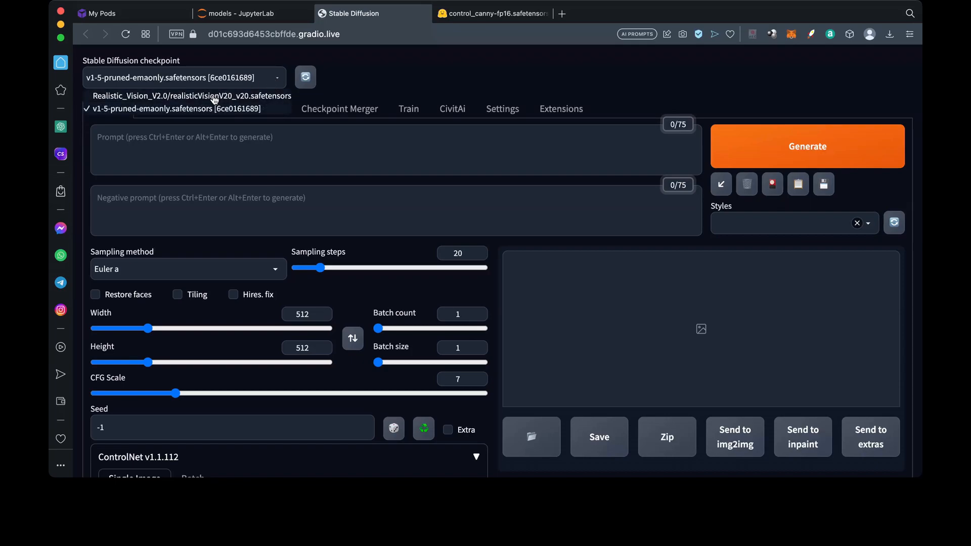
pyautogui.click(190, 96)
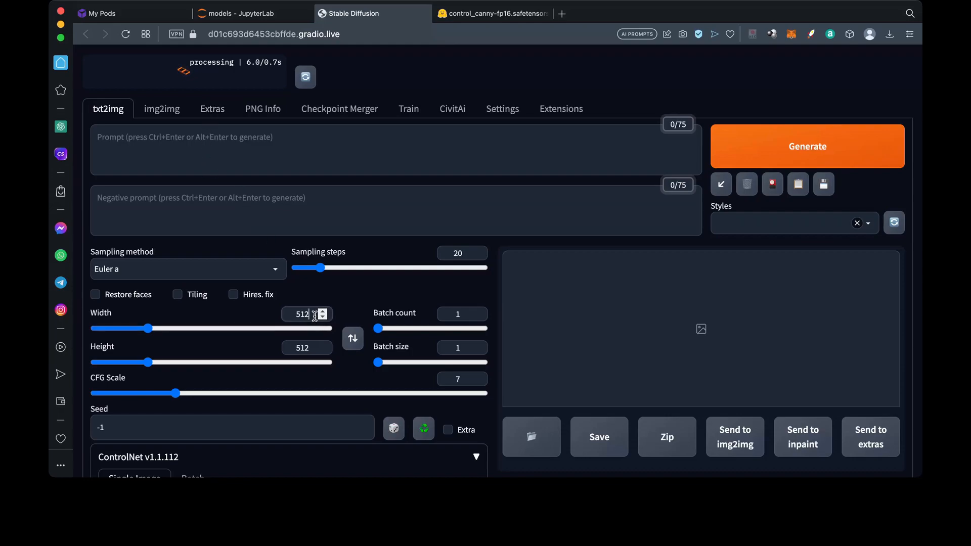
pyautogui.write('7')
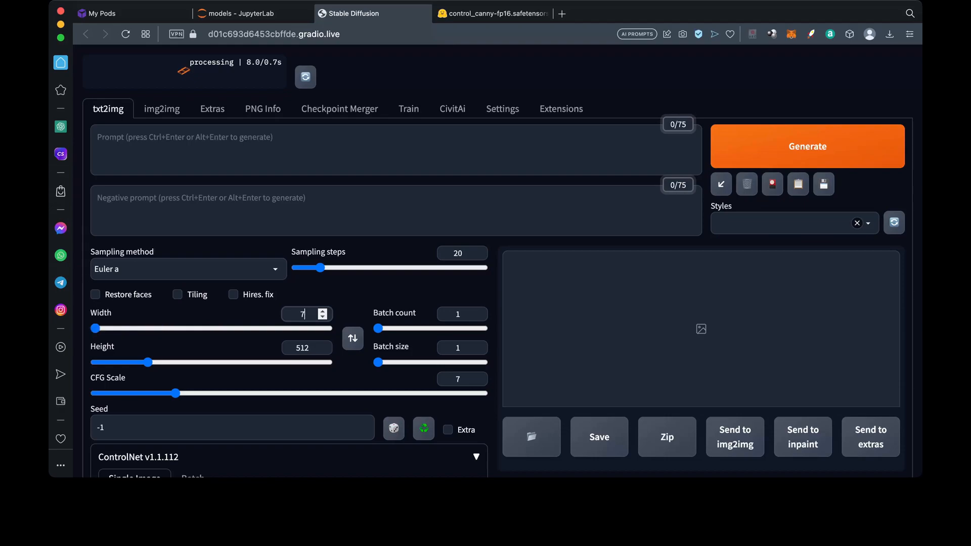
pyautogui.write('68')
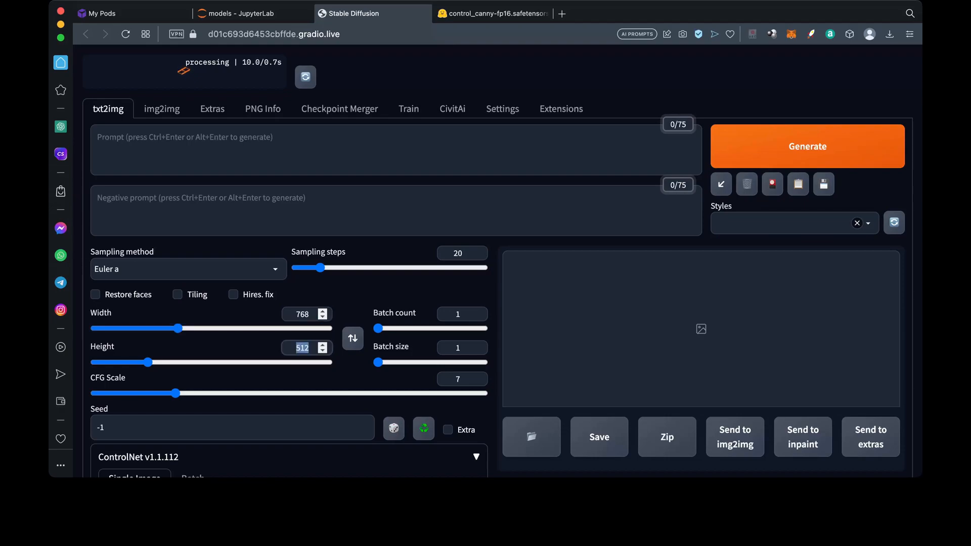
pyautogui.moveTo(130, 362); pyautogui.dragTo(179, 362)
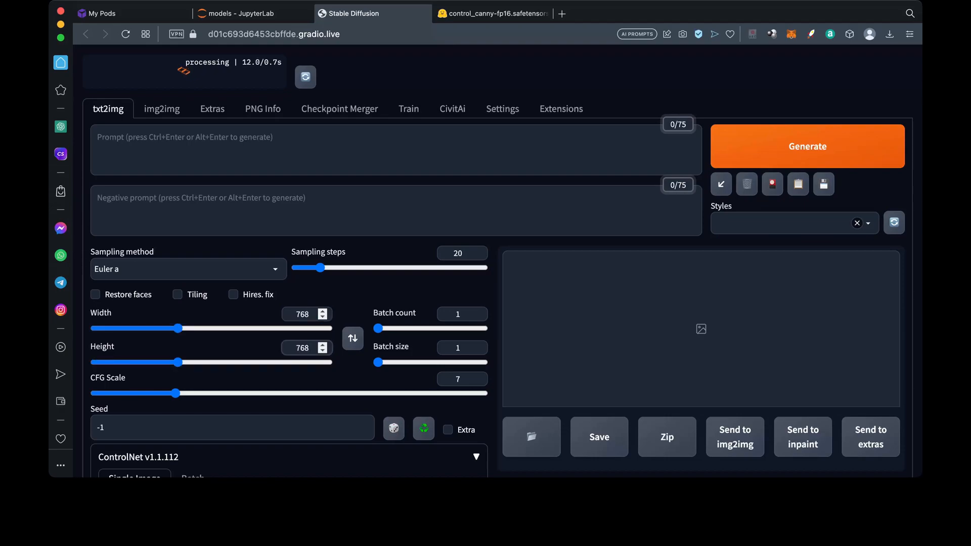
pyautogui.scroll(-3)
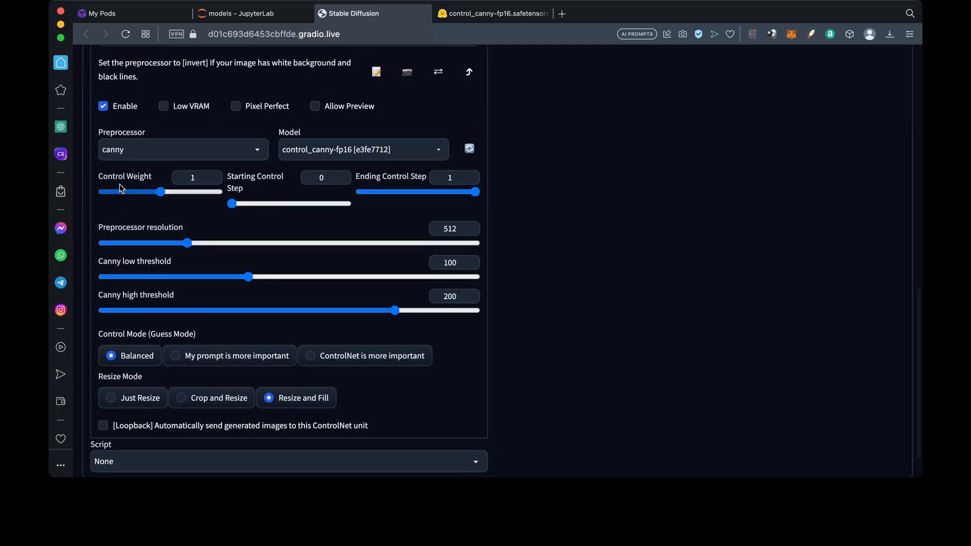
# Begin the prompt 'A man dressed in suit and tie with' in the Prompt box.
pyautogui.click(196, 178)
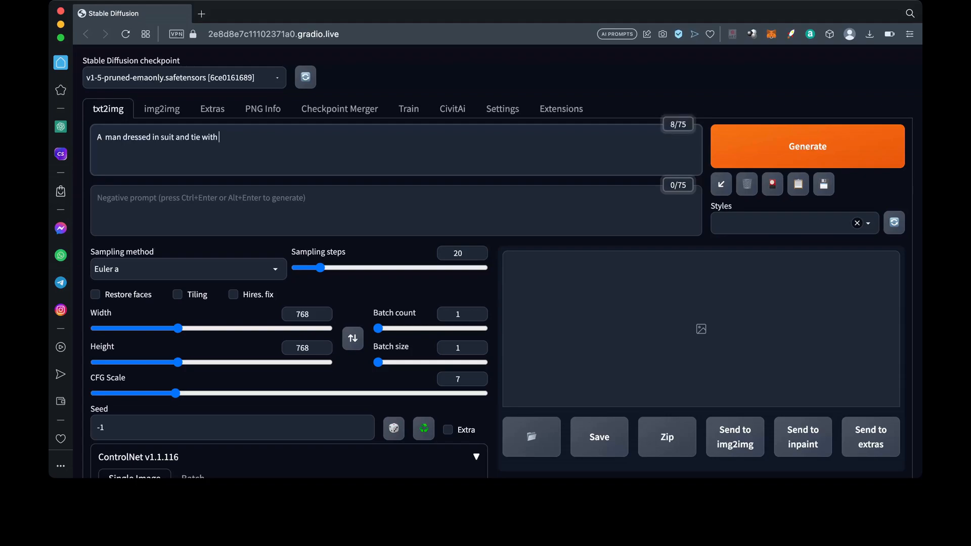
# Finish the prompt with 'boxing gloves on his hands, extremely detailed, photographic'.
pyautogui.write('boxing')
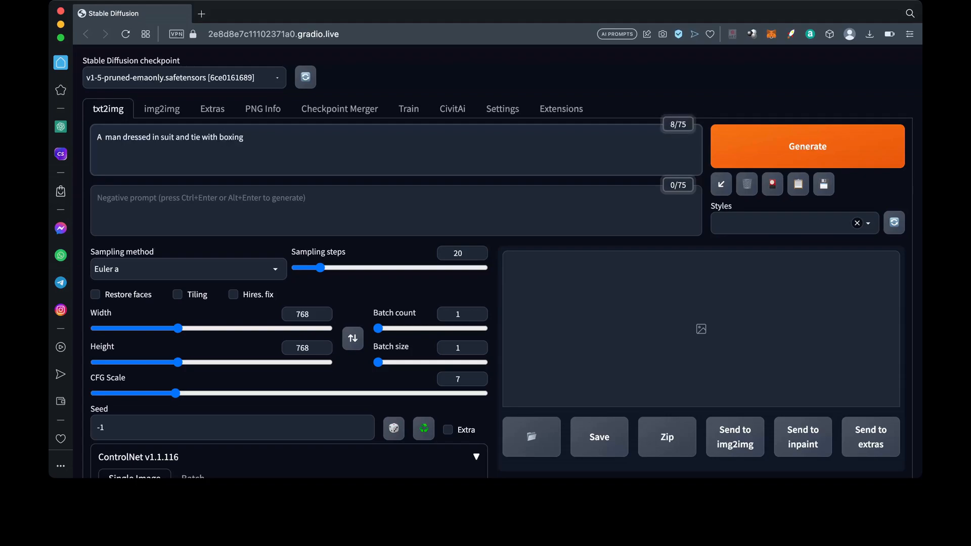
pyautogui.write('gloves on his hands')
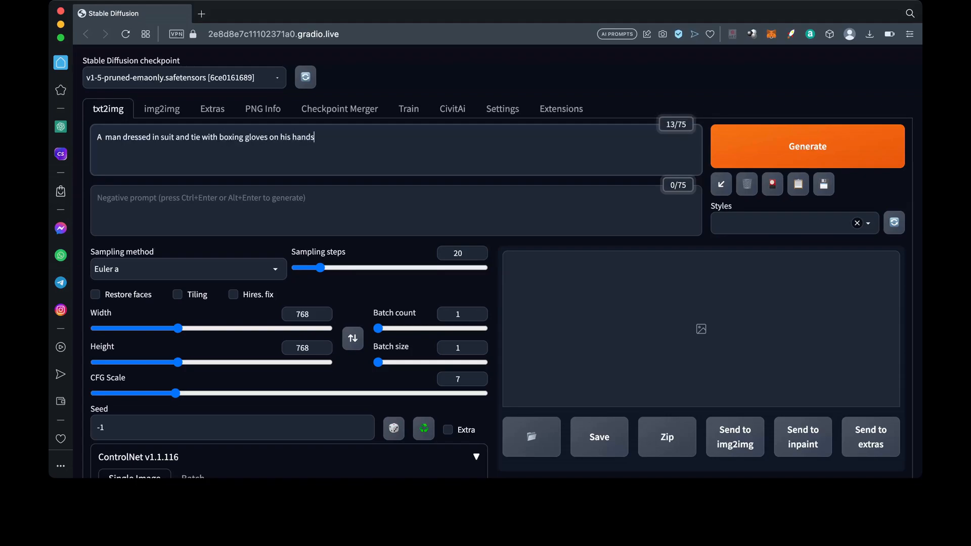
pyautogui.write(', extremely detailed')
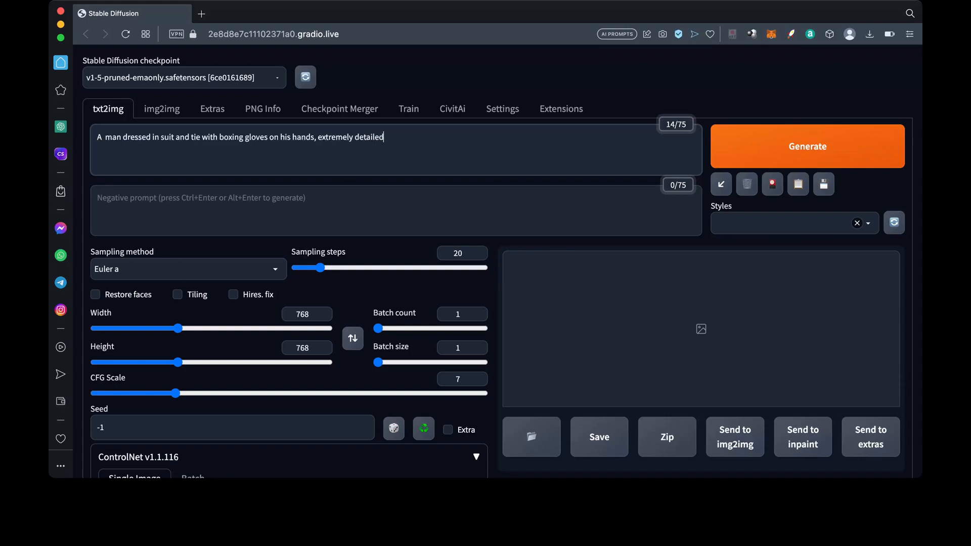
pyautogui.write(', photographic,')
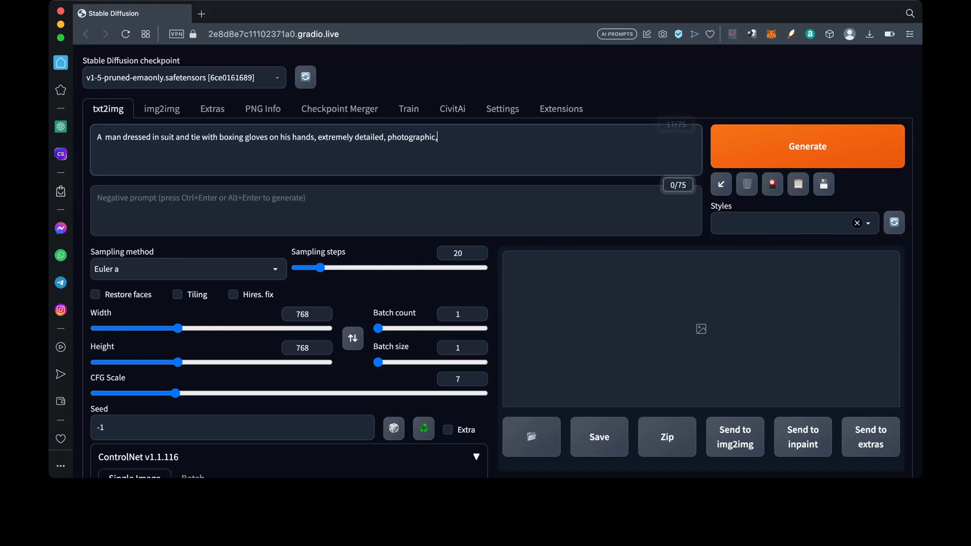
# Write the negative prompt: ugly, malformed lips, nose, eye, leg, 3D, painting, digital art.
pyautogui.write('Ugly, malformed')
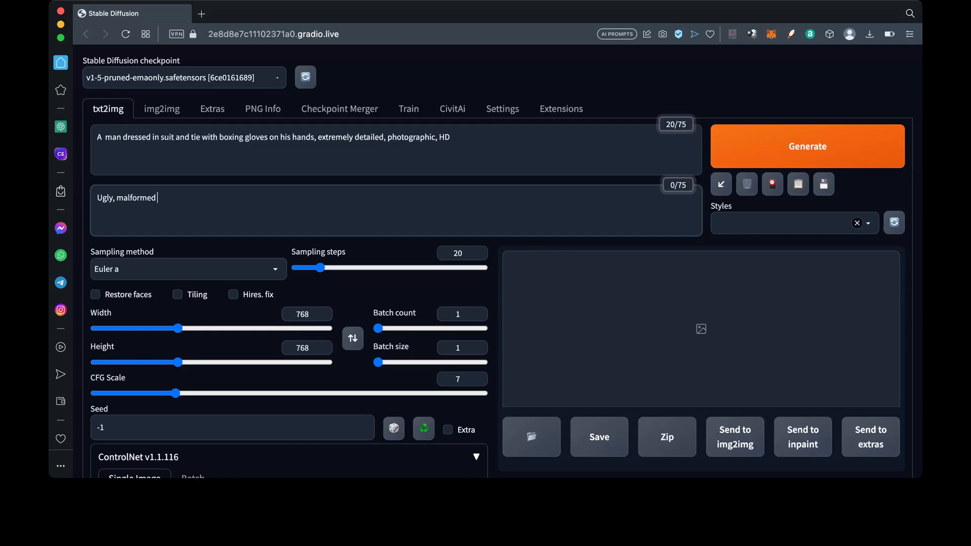
pyautogui.write('lips, malformed nose, m')
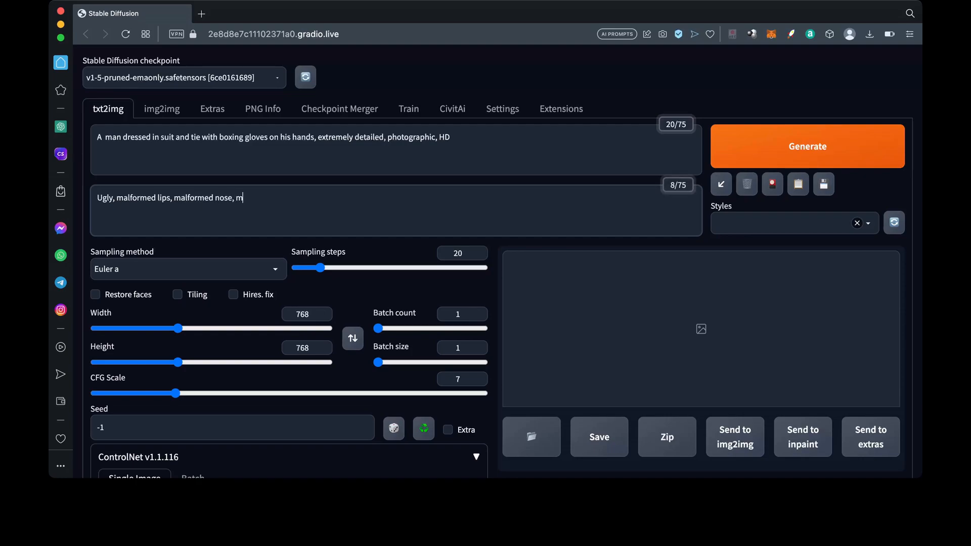
pyautogui.write('alformed eye, malformed arm, malfo')
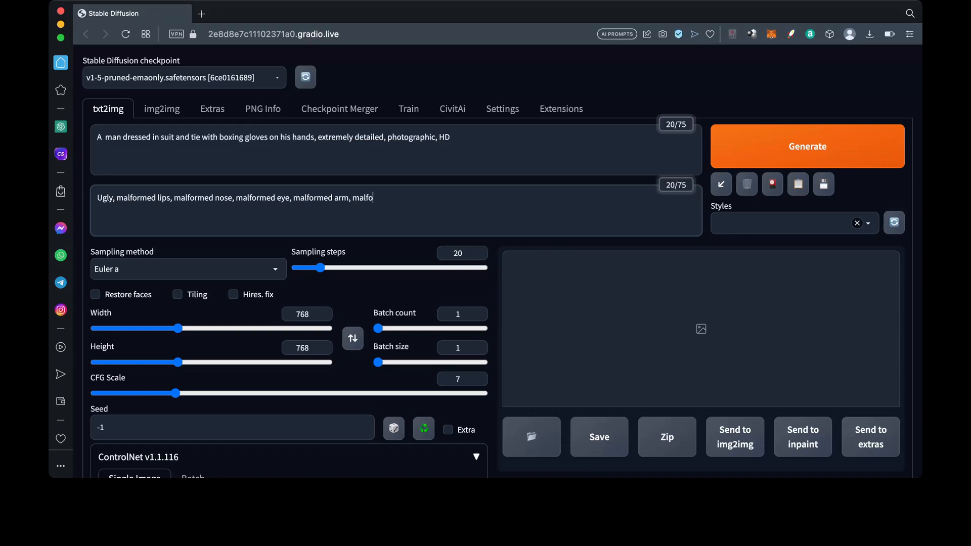
pyautogui.write('leg, 3D, painting,')
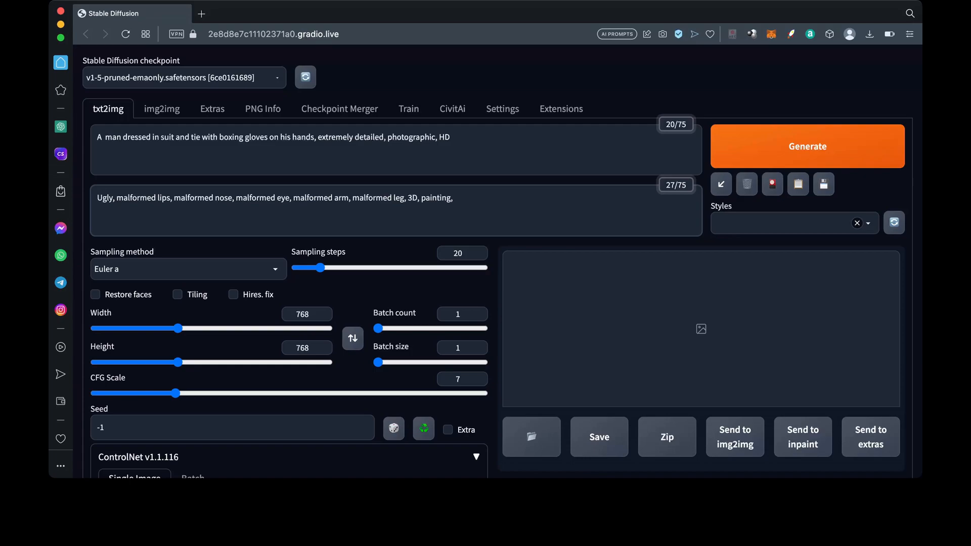
pyautogui.write('digital art')
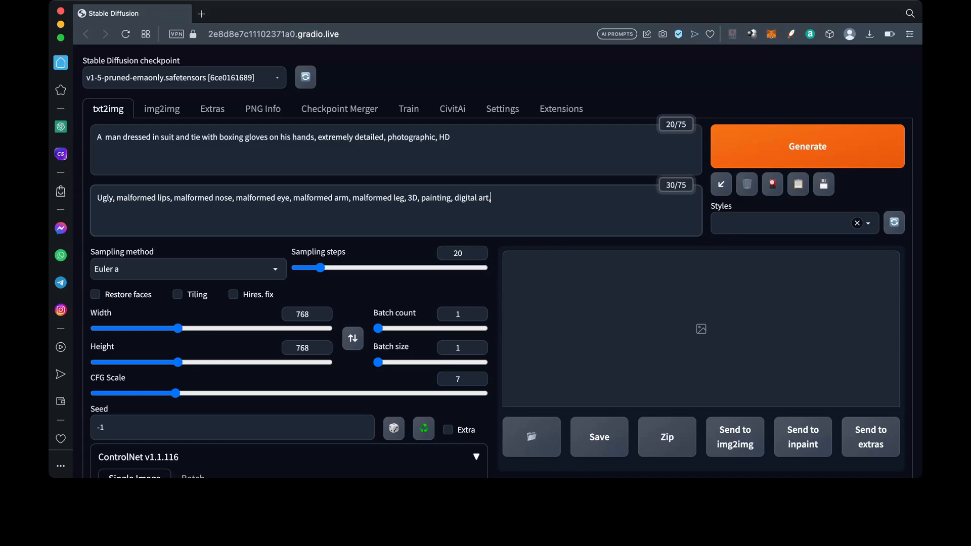
pyautogui.write(',')
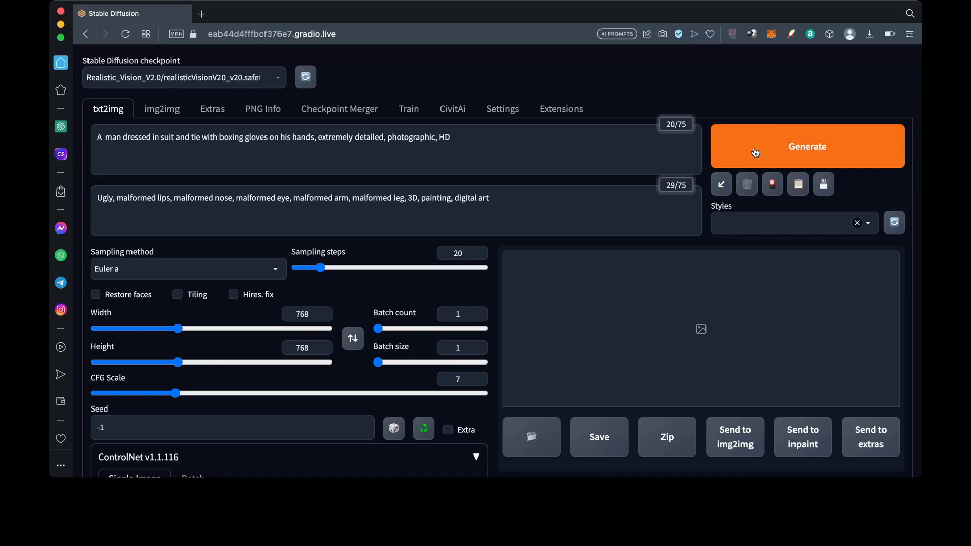
# Start generating the suited boxer image with the Realistic Vision checkpoint.
pyautogui.click(807, 146)
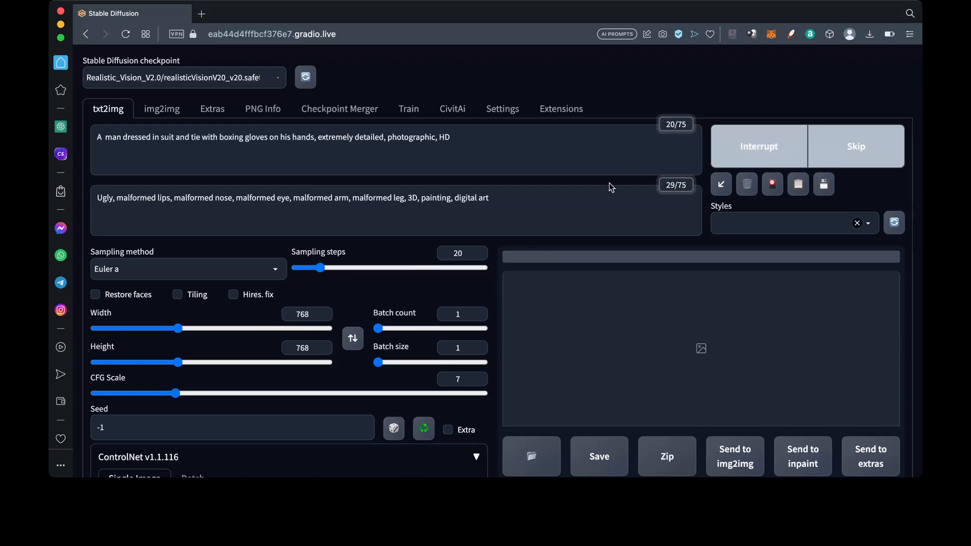
pyautogui.moveTo(571, 182)
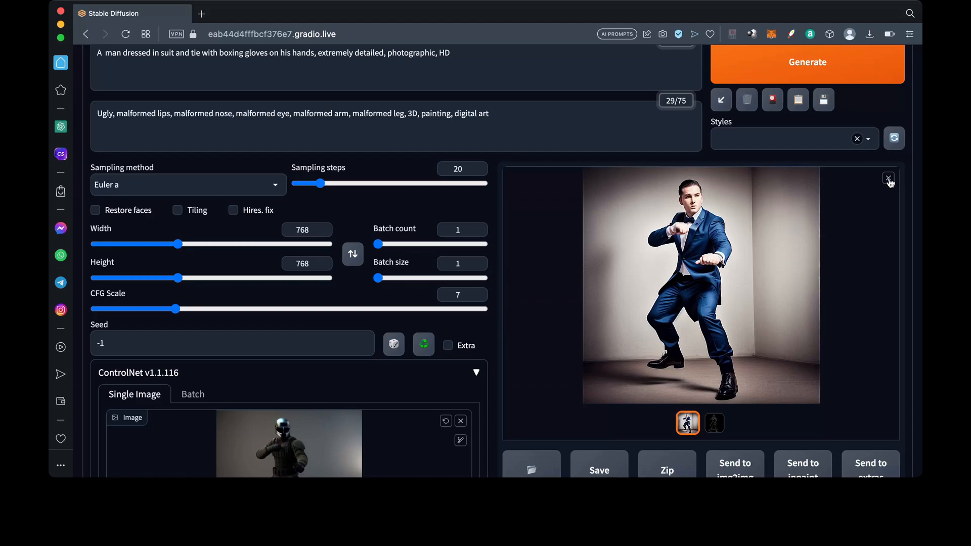
pyautogui.moveTo(702, 345)
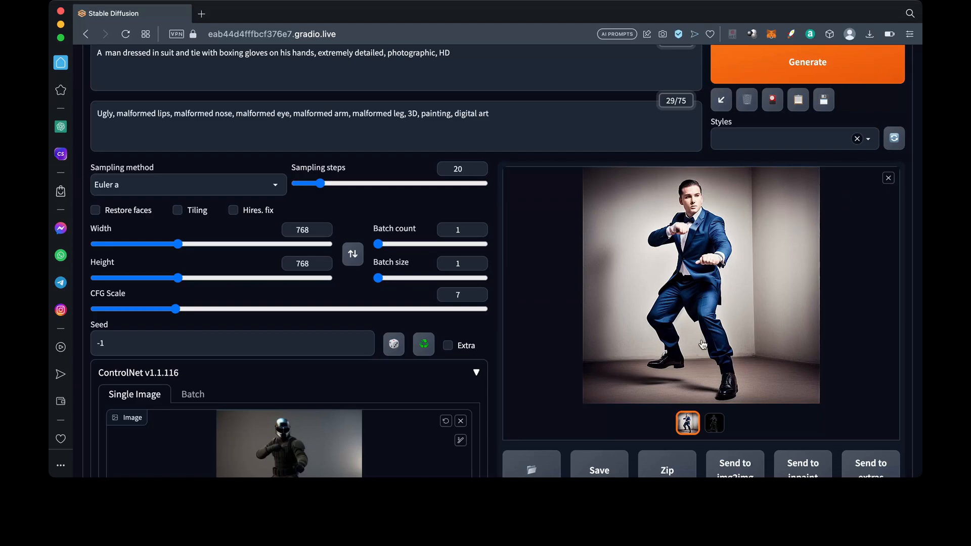